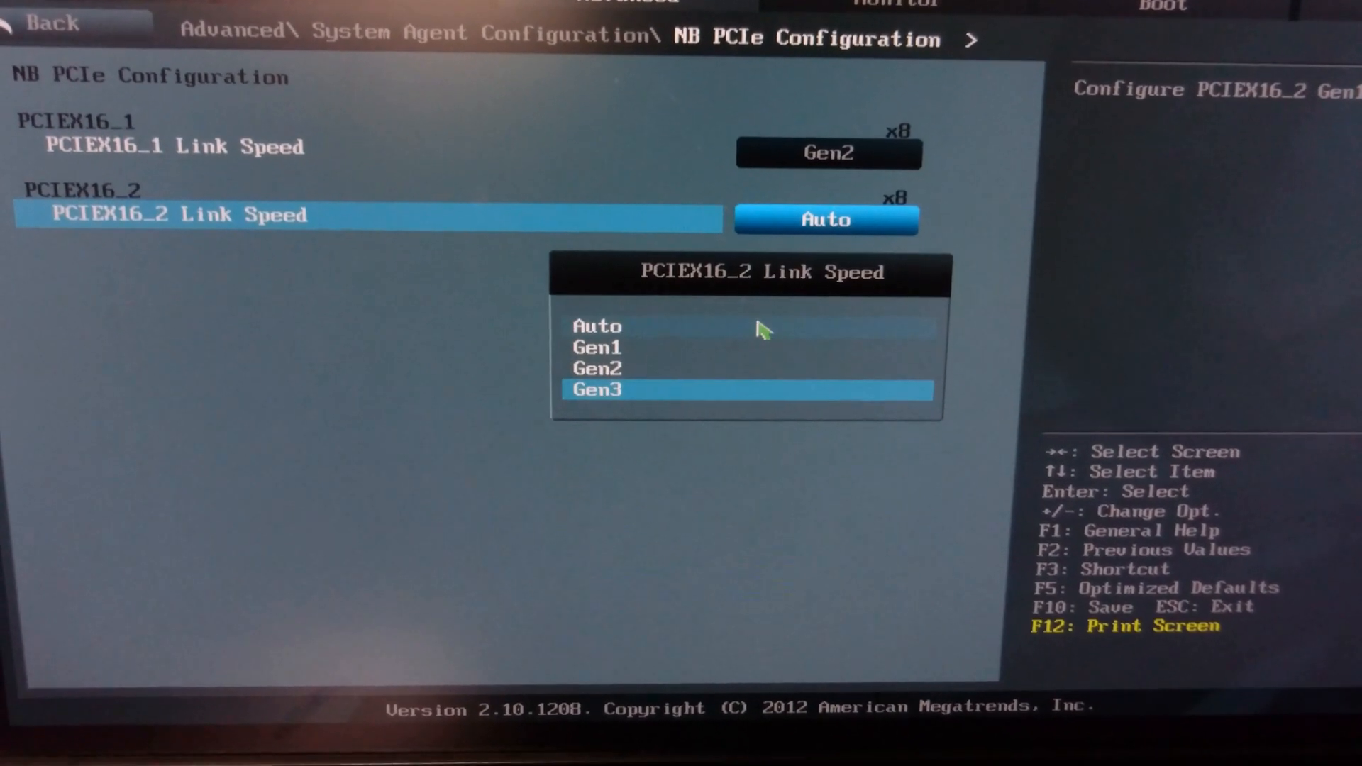
Choose a Gen link speed for the PCIEX16_2 slot before saving and exiting setup.
{"action": "left_click", "coordinate": [597, 367]}
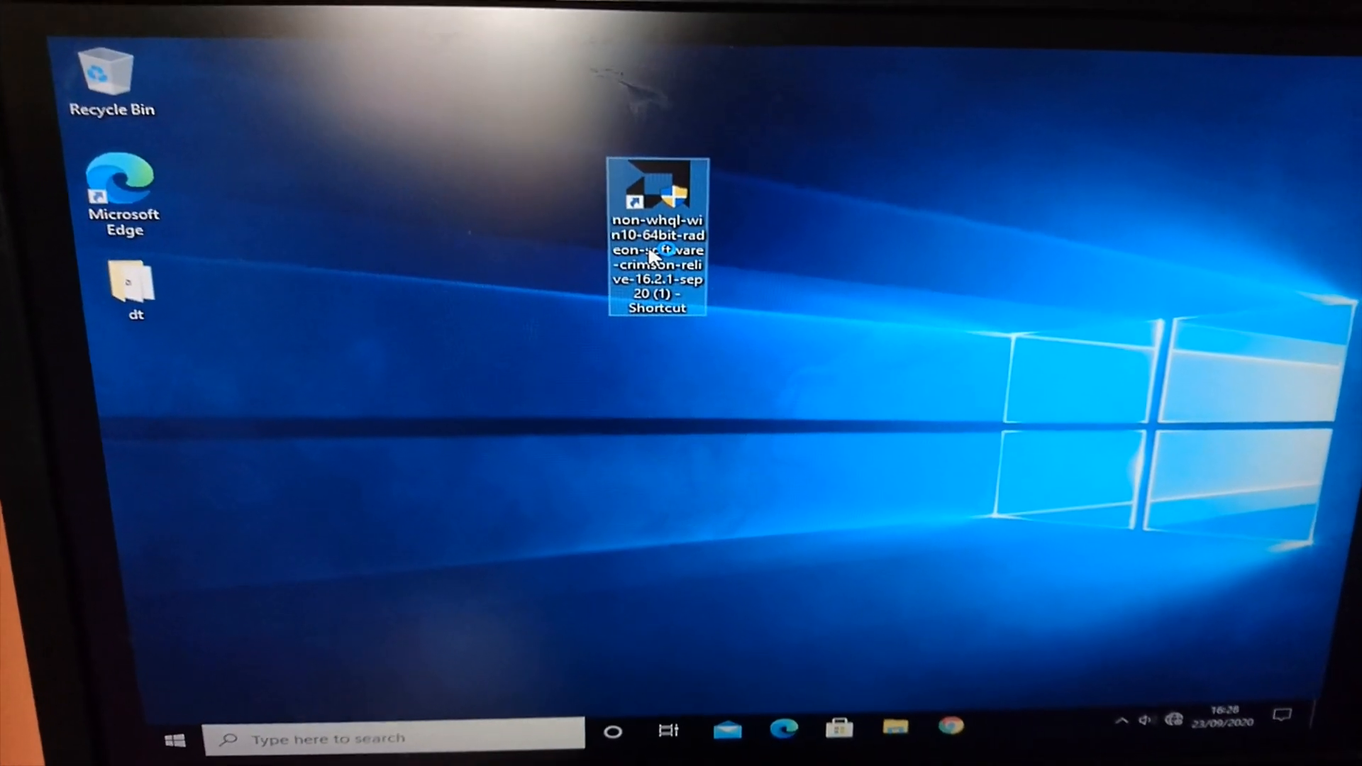
Launch the Radeon Crimson installer, allow UAC, and install the selected driver packages.
{"action": "double_click", "coordinate": [657, 237]}
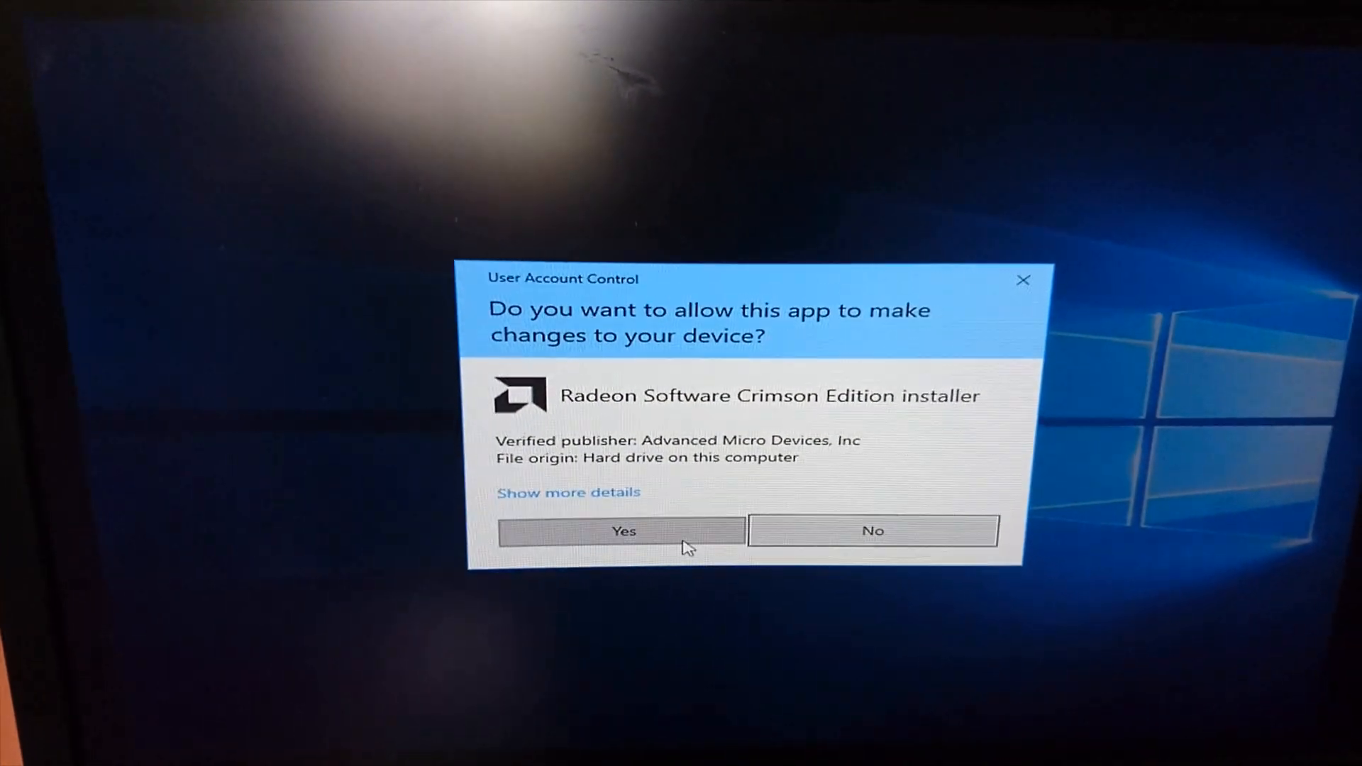
{"action": "left_click", "coordinate": [623, 531]}
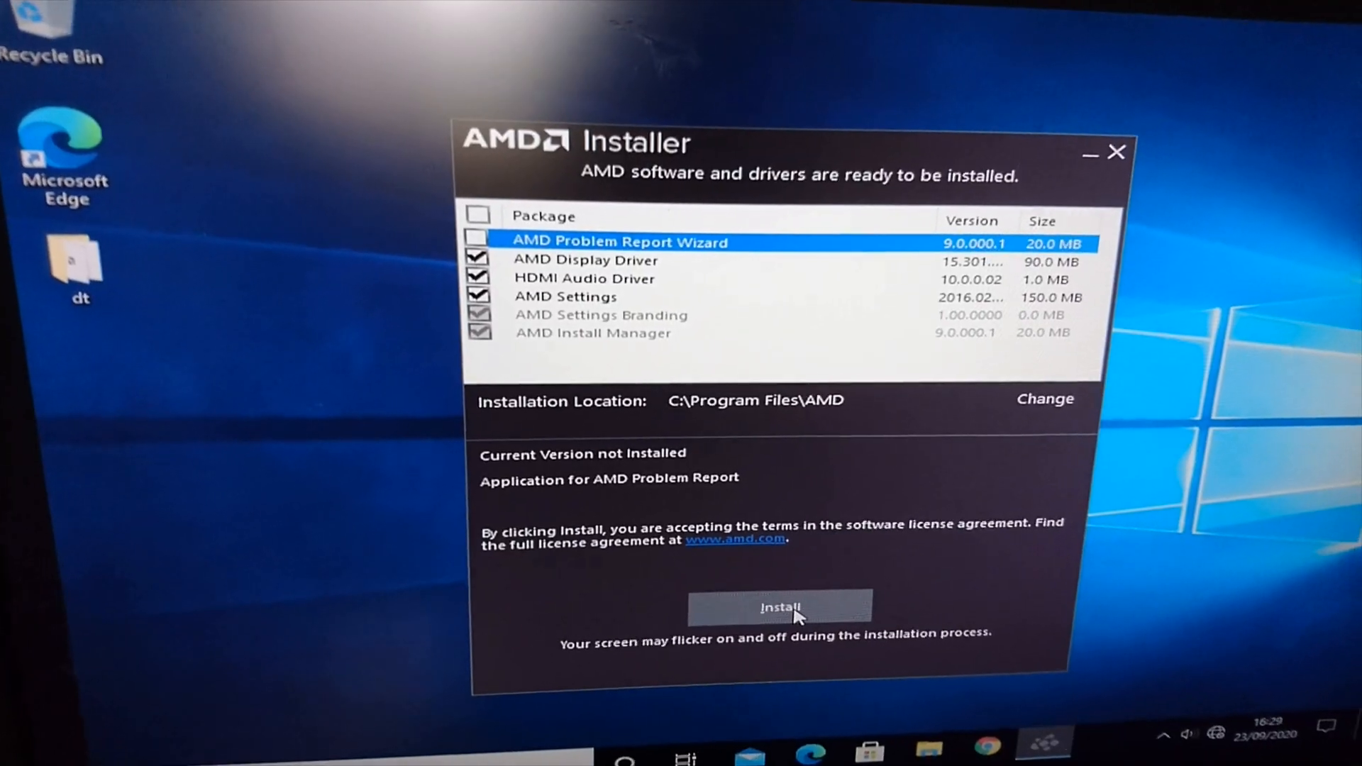
{"action": "left_click", "coordinate": [779, 605]}
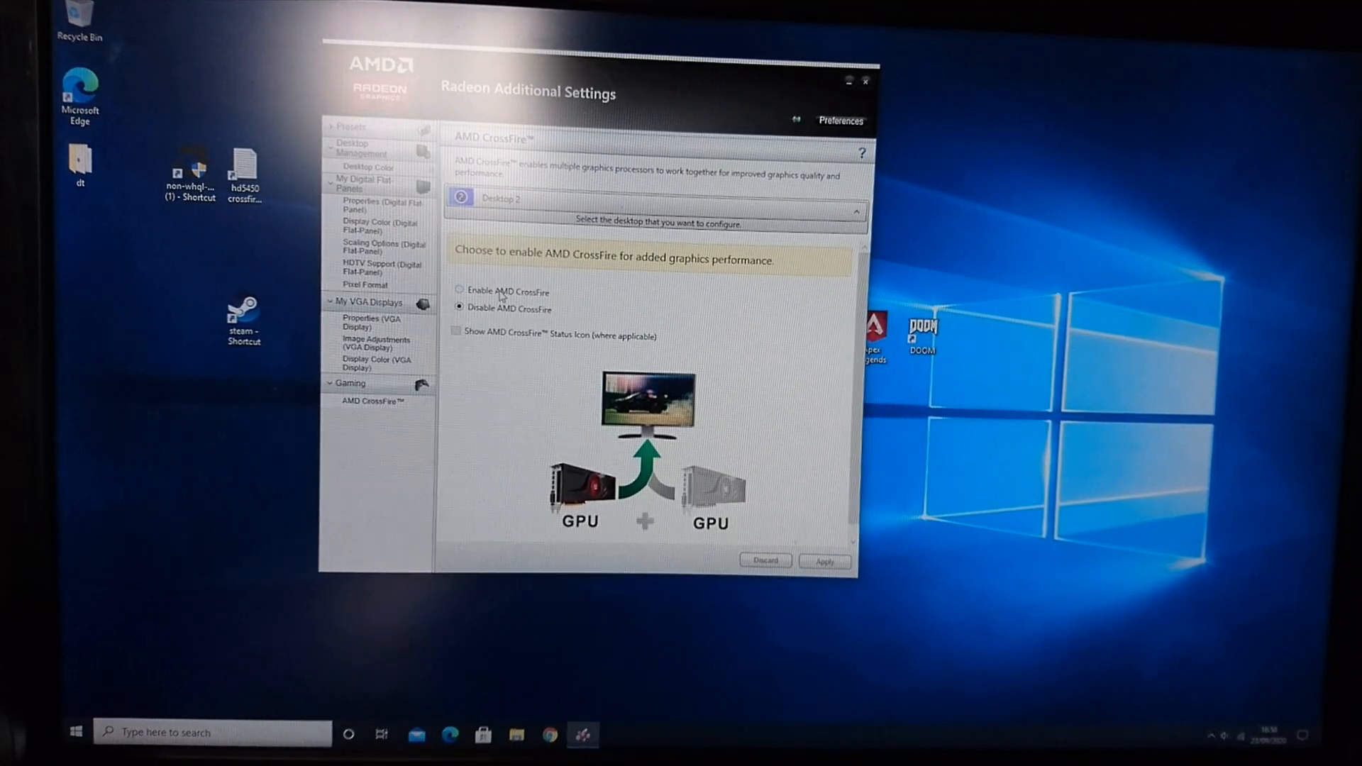
Enable AMD CrossFire so both Radeon HD 5450 cards work together.
{"action": "left_click", "coordinate": [459, 291]}
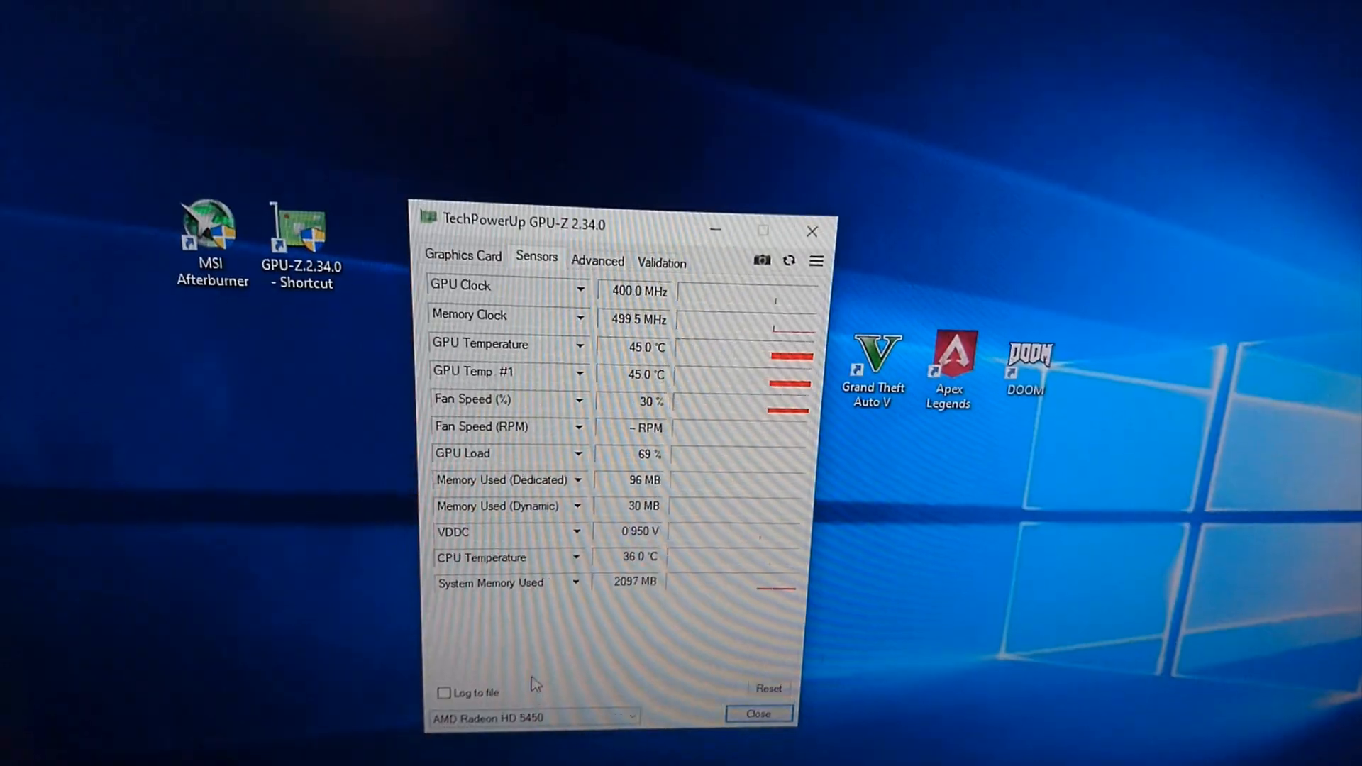
View the Radeon HD 5450 card summary and start the bus-speed render test.
{"action": "left_click", "coordinate": [634, 718]}
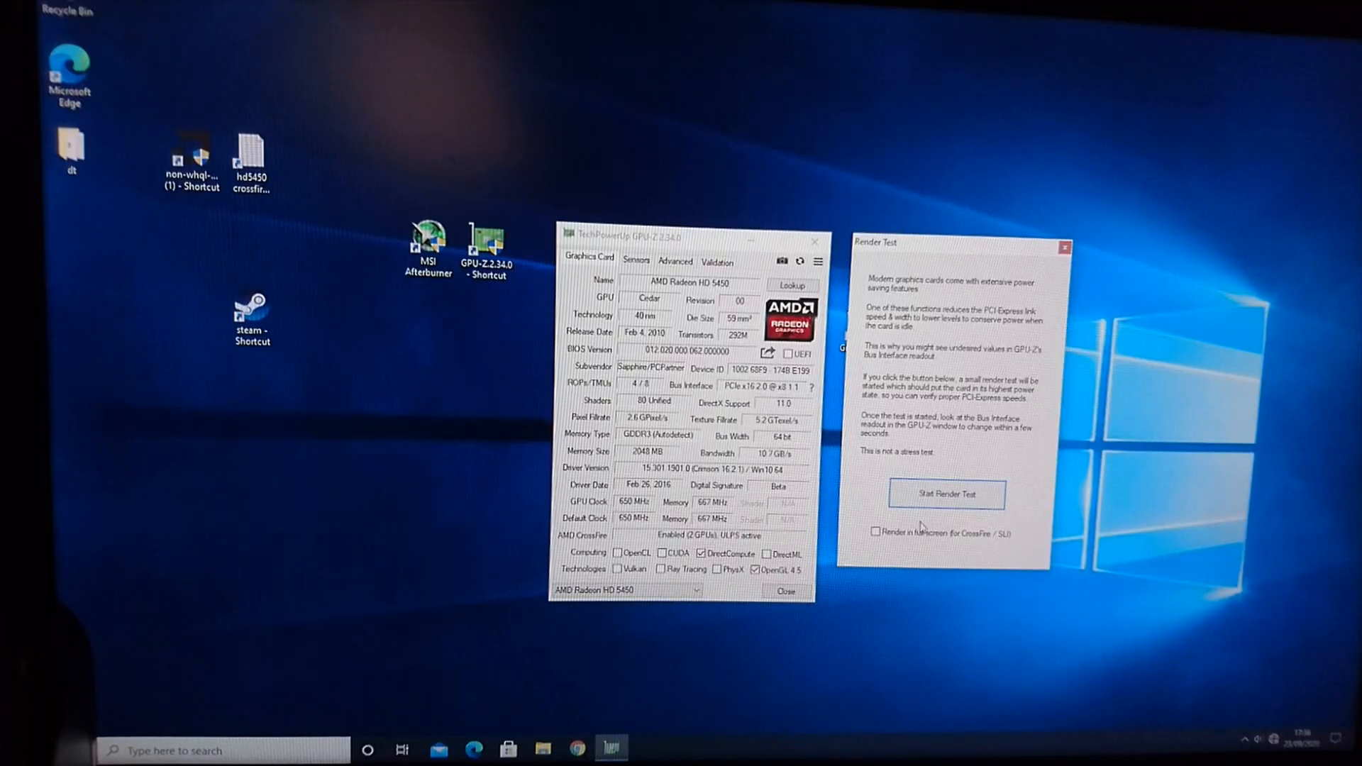
{"action": "left_click", "coordinate": [946, 494]}
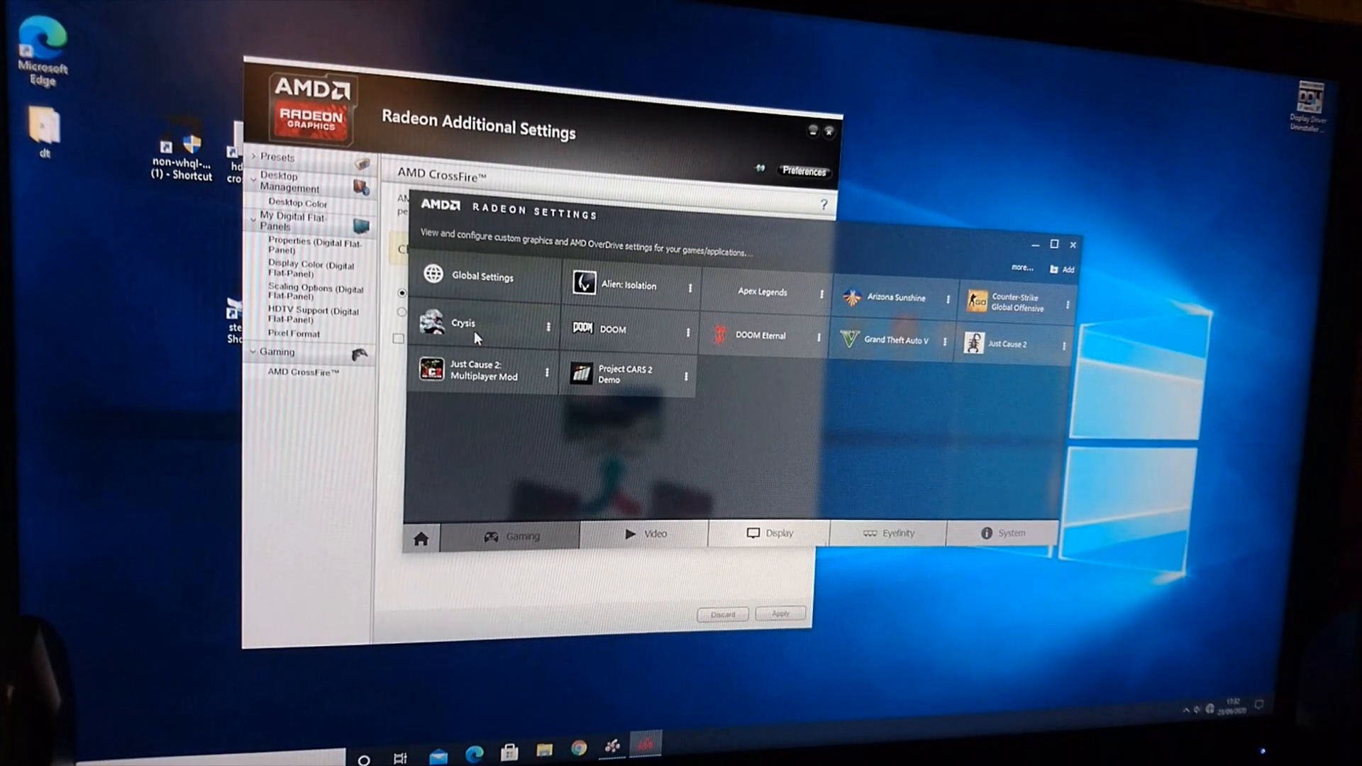
Assign the Crysis game profile its matching CrossFire application profile.
{"action": "left_click", "coordinate": [463, 322]}
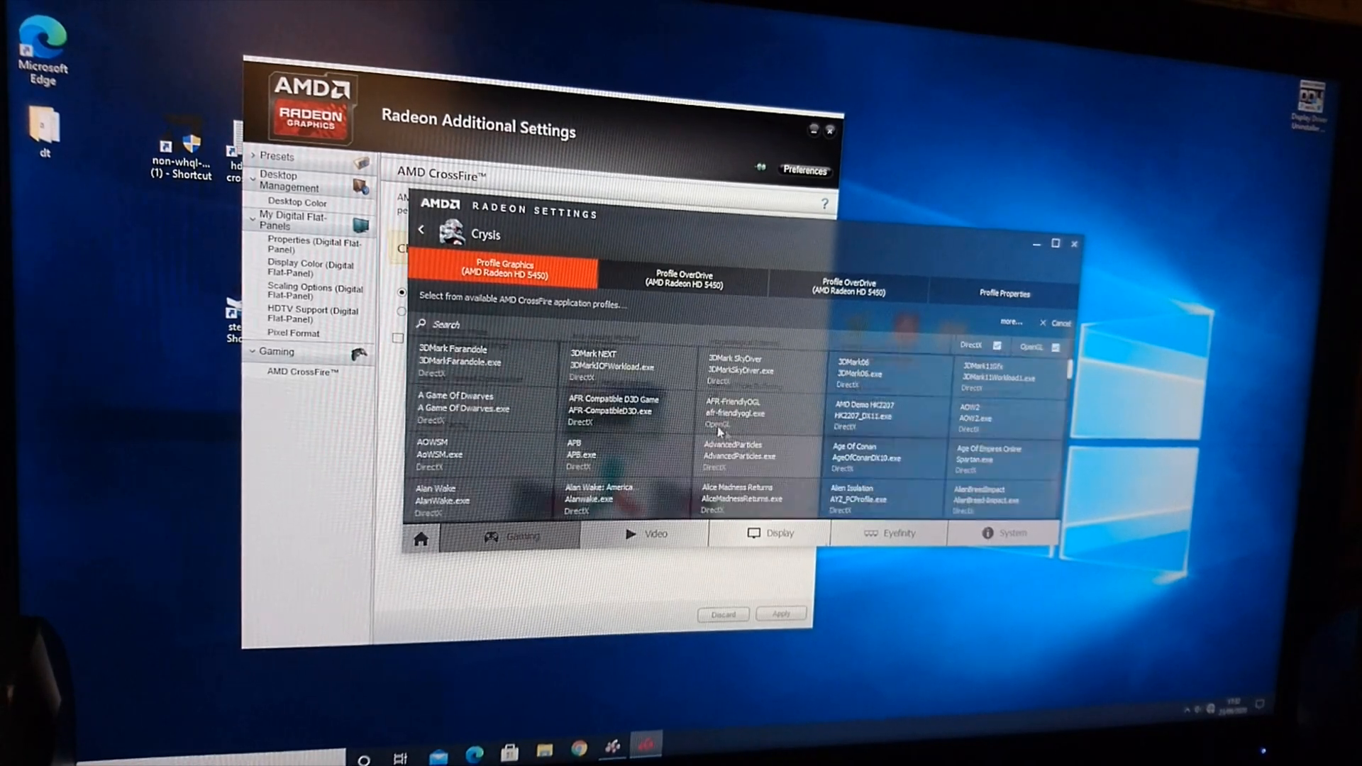
{"action": "type", "text": "cr"}
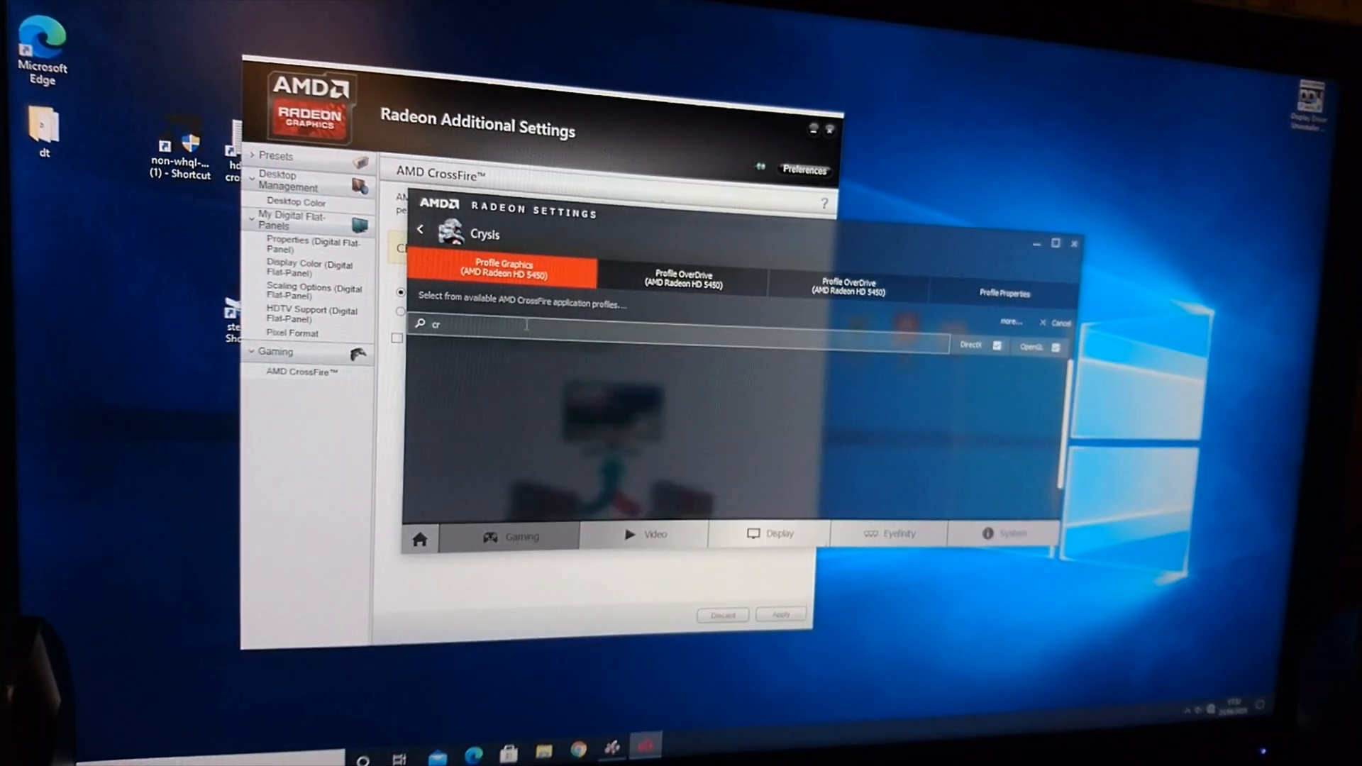
{"action": "type", "text": "y"}
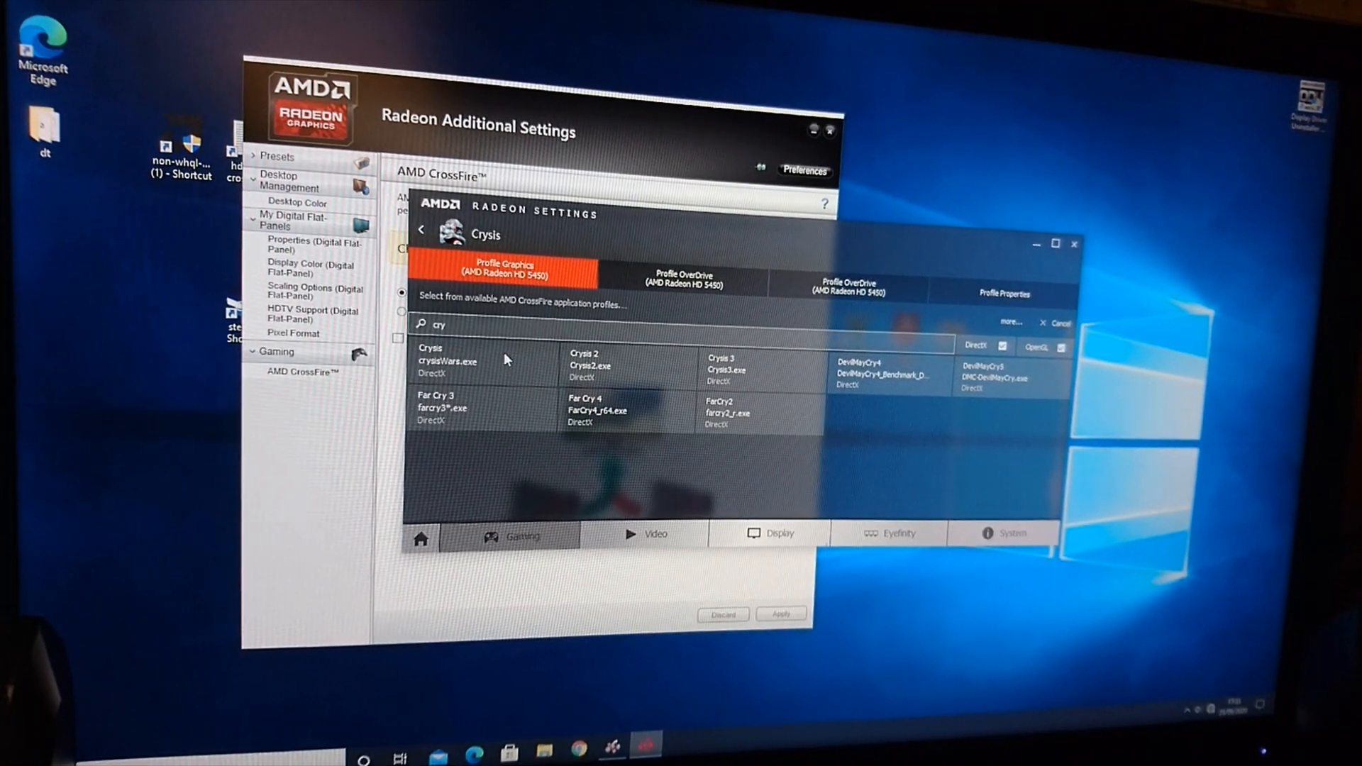
{"action": "left_click", "coordinate": [430, 358]}
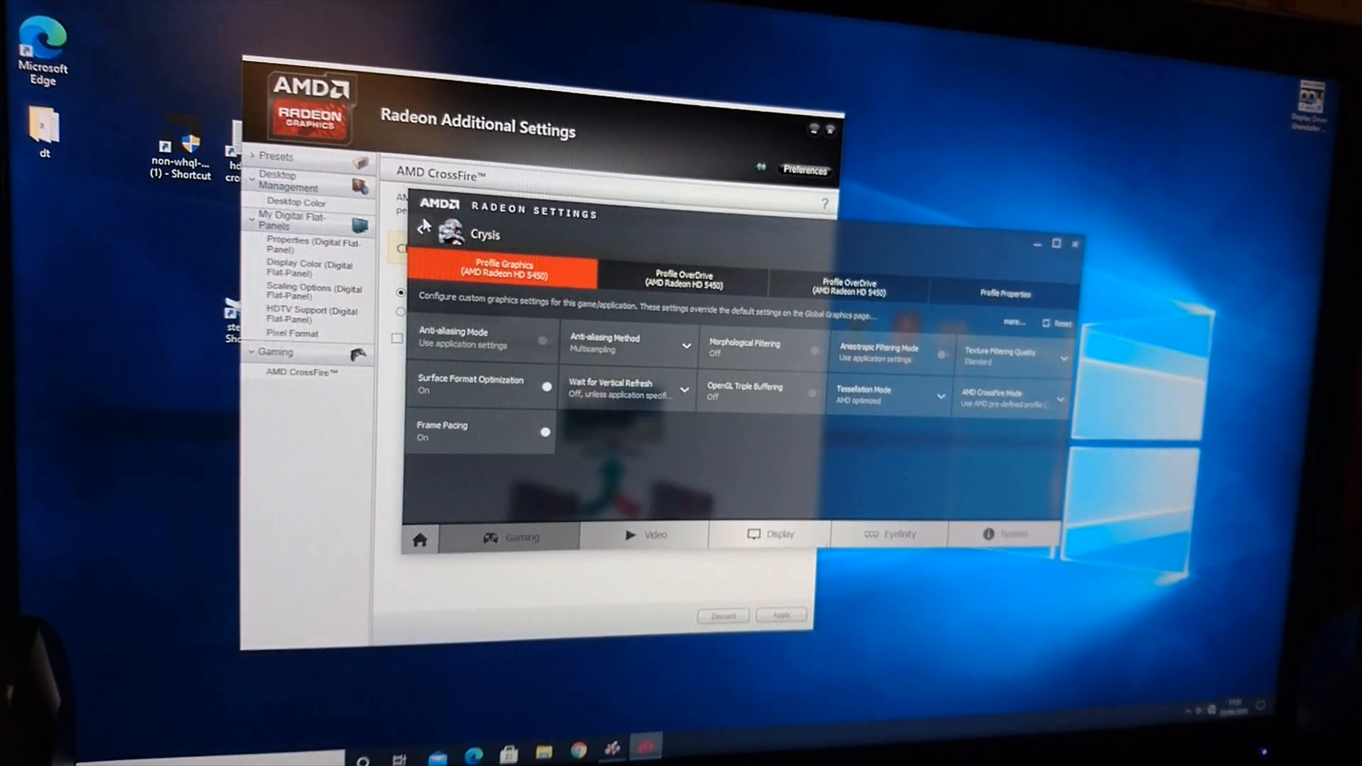
{"action": "left_click", "coordinate": [424, 225]}
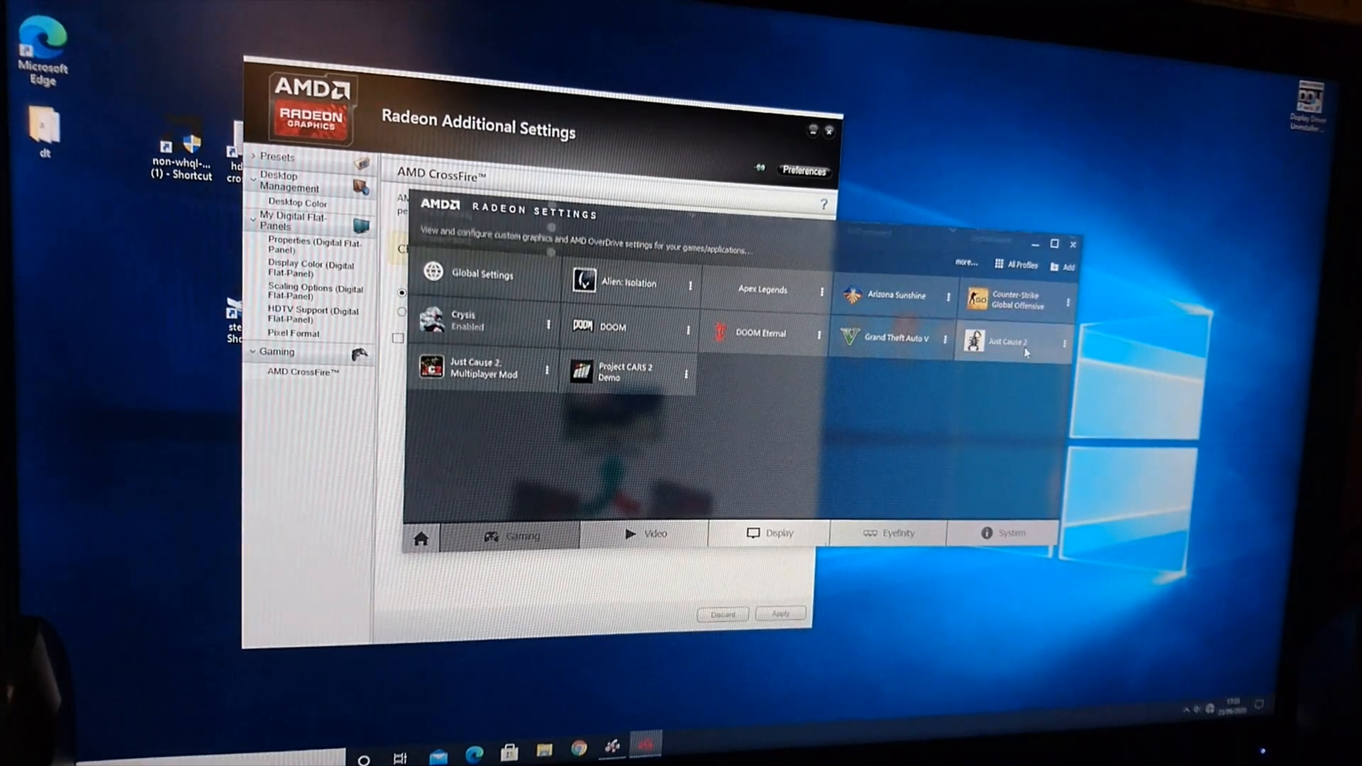
Give Just Cause 2 its pre-defined CrossFire application profile.
{"action": "left_click", "coordinate": [1007, 342]}
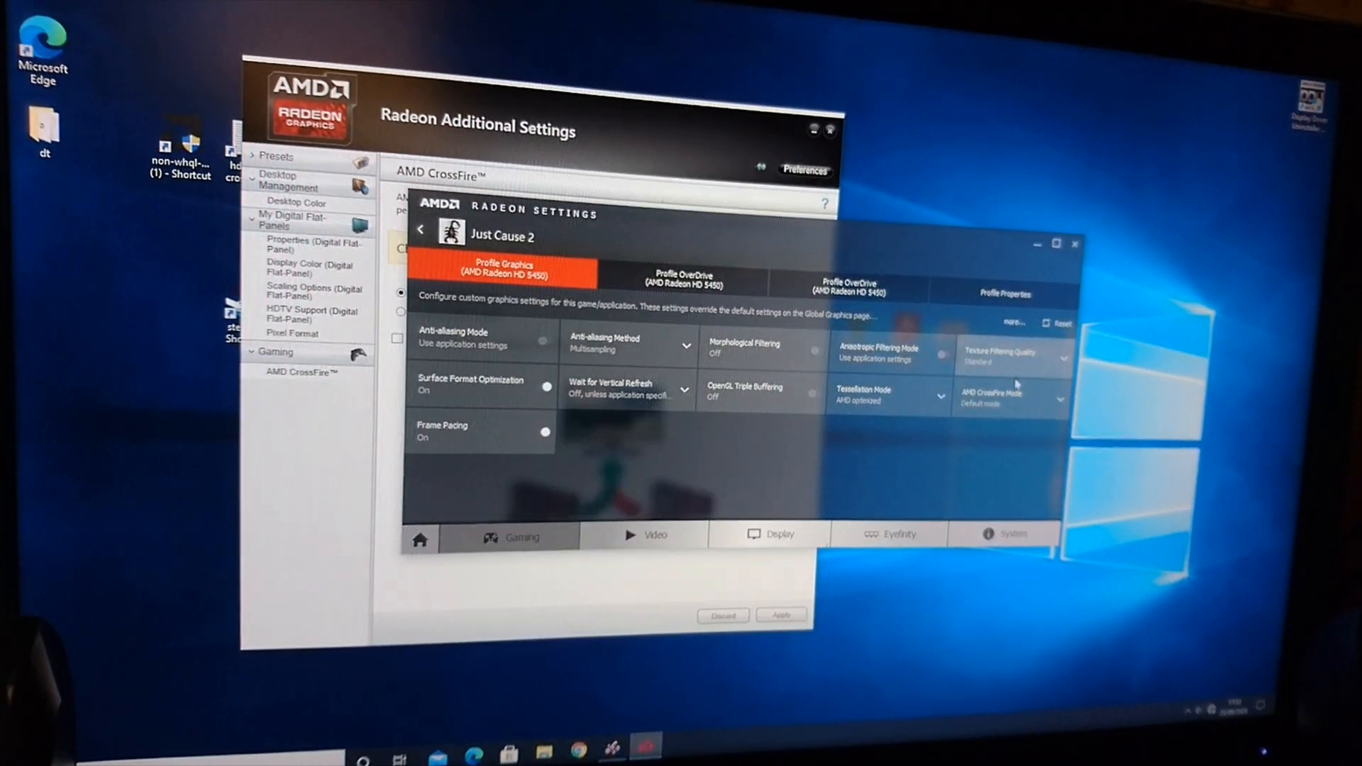
{"action": "left_click", "coordinate": [1013, 323]}
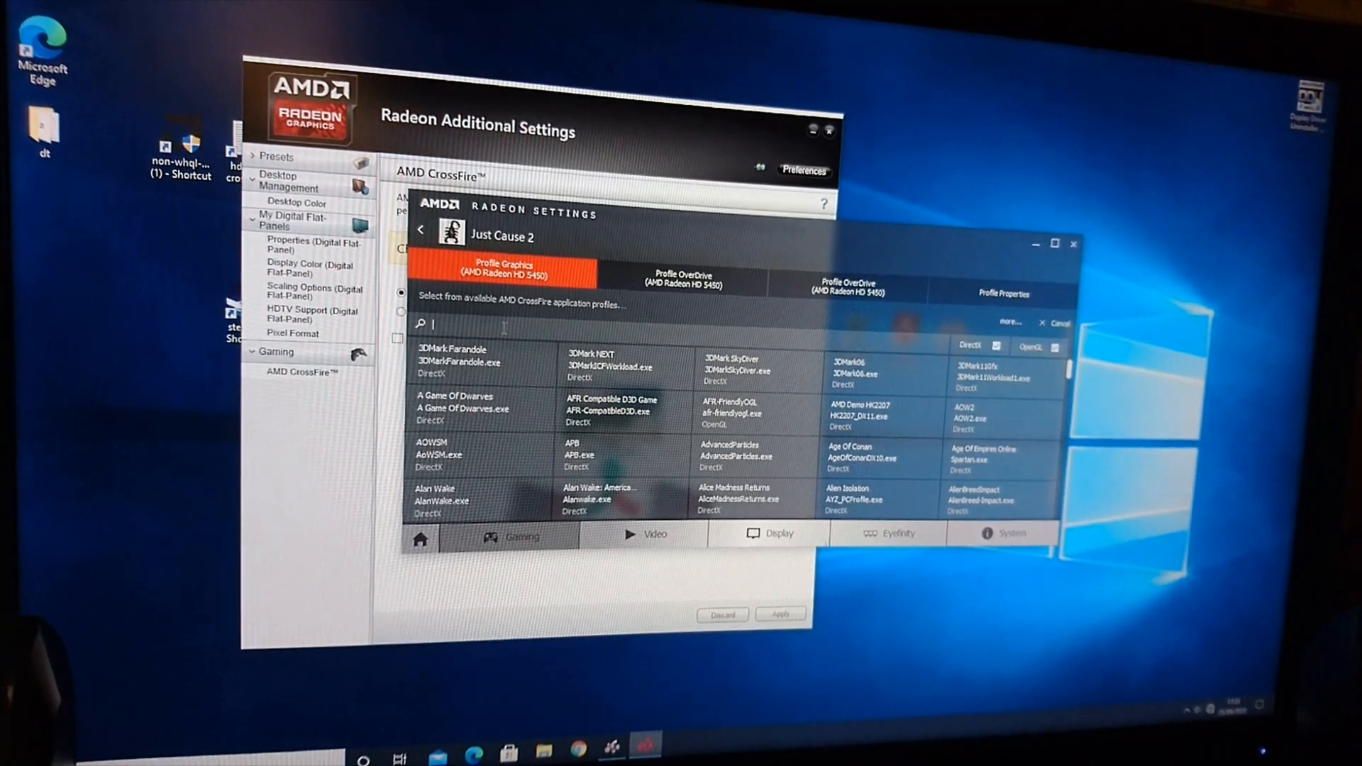
{"action": "type", "text": "ju"}
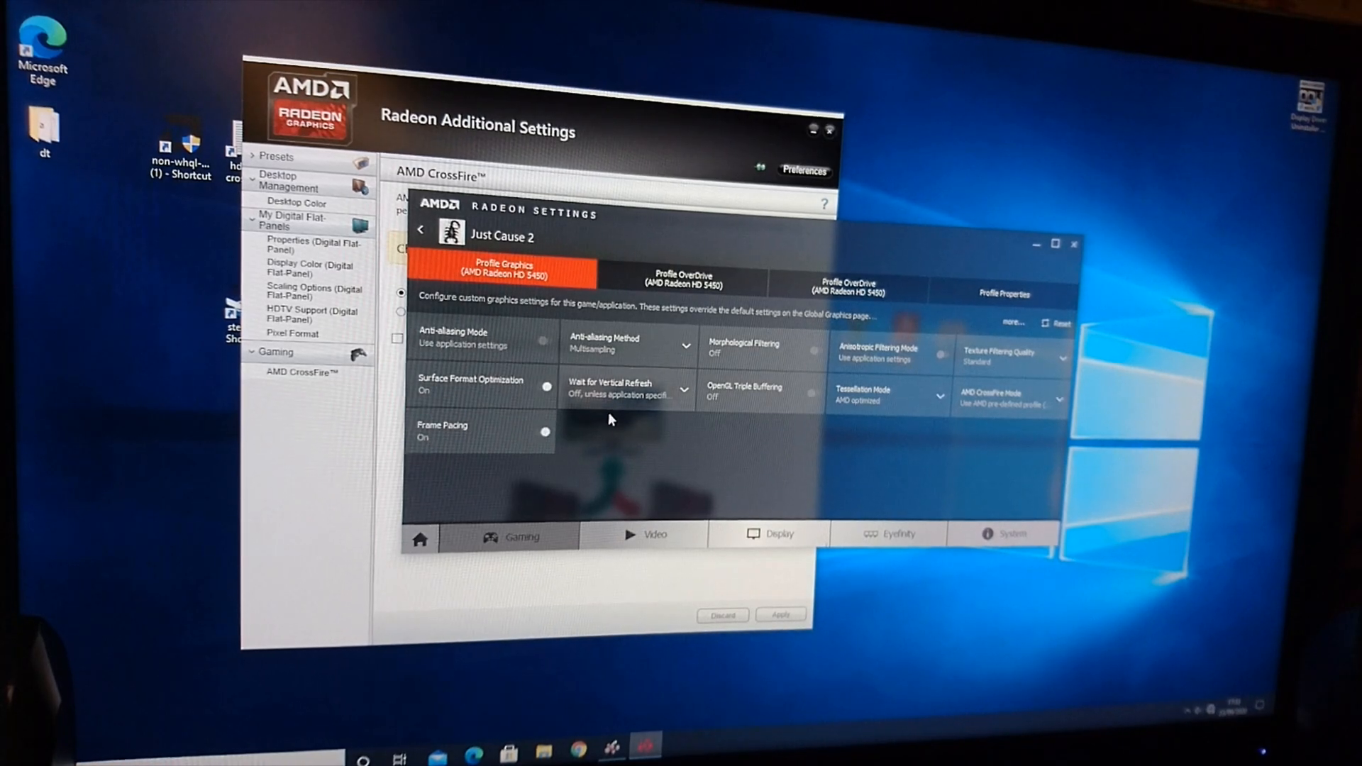
{"action": "left_click", "coordinate": [421, 230]}
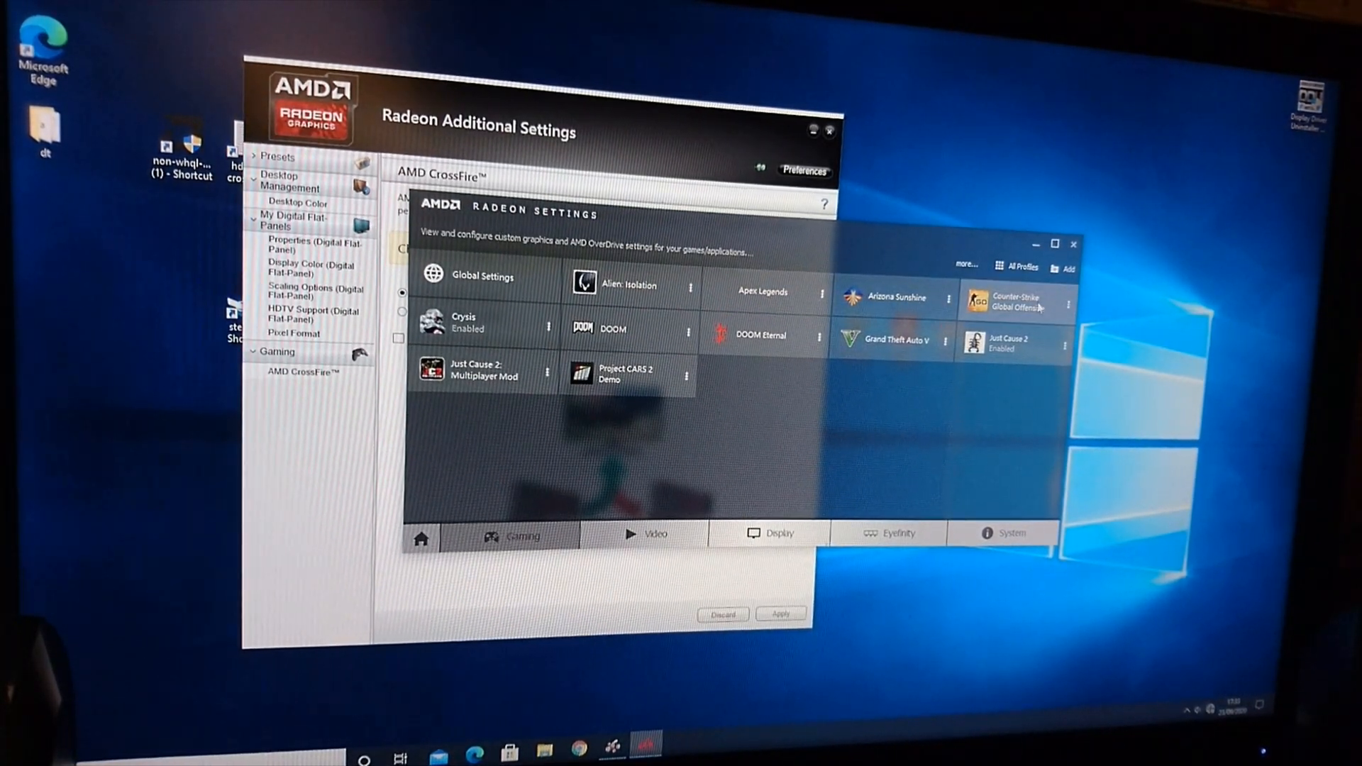
Set Counter-Strike Global Offensive to use the csgo.exe CrossFire profile.
{"action": "left_click", "coordinate": [1016, 300]}
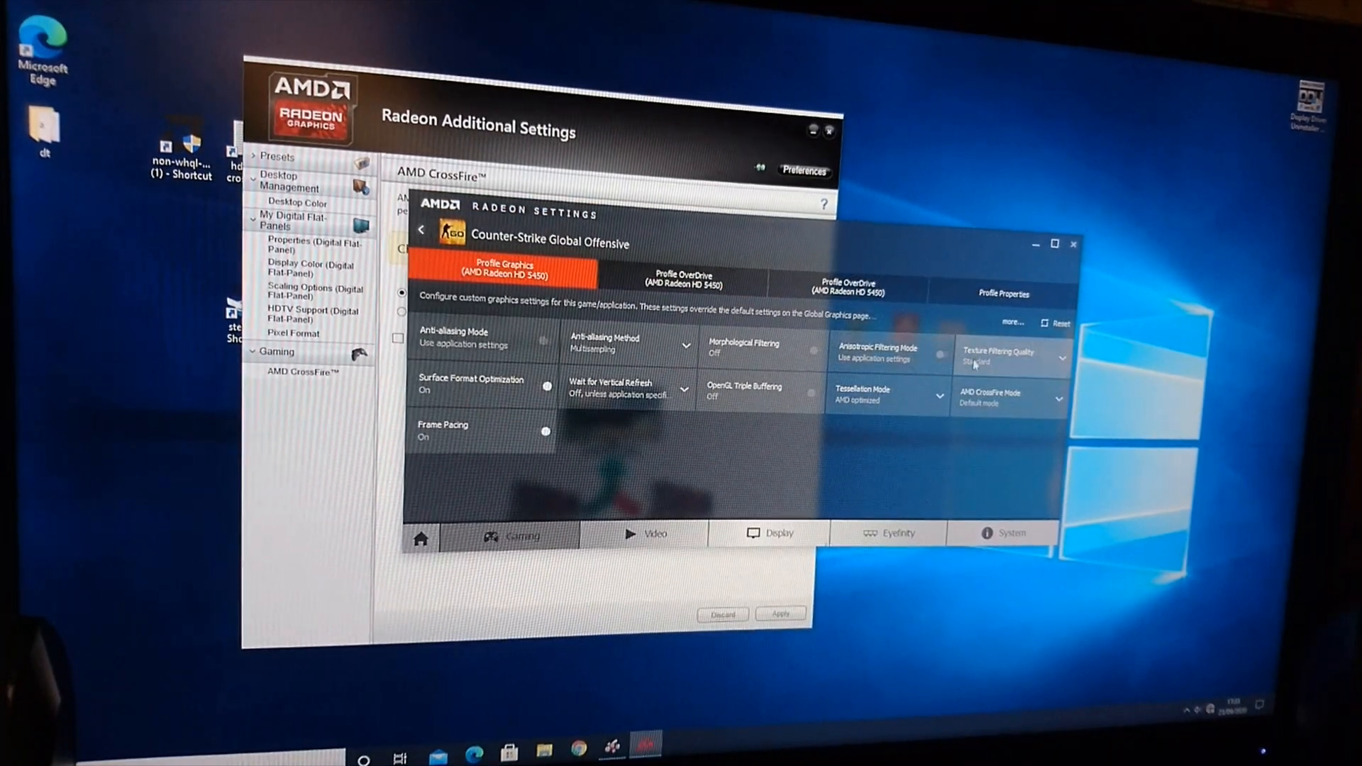
{"action": "left_click", "coordinate": [1011, 322]}
{"action": "type", "text": "cs"}
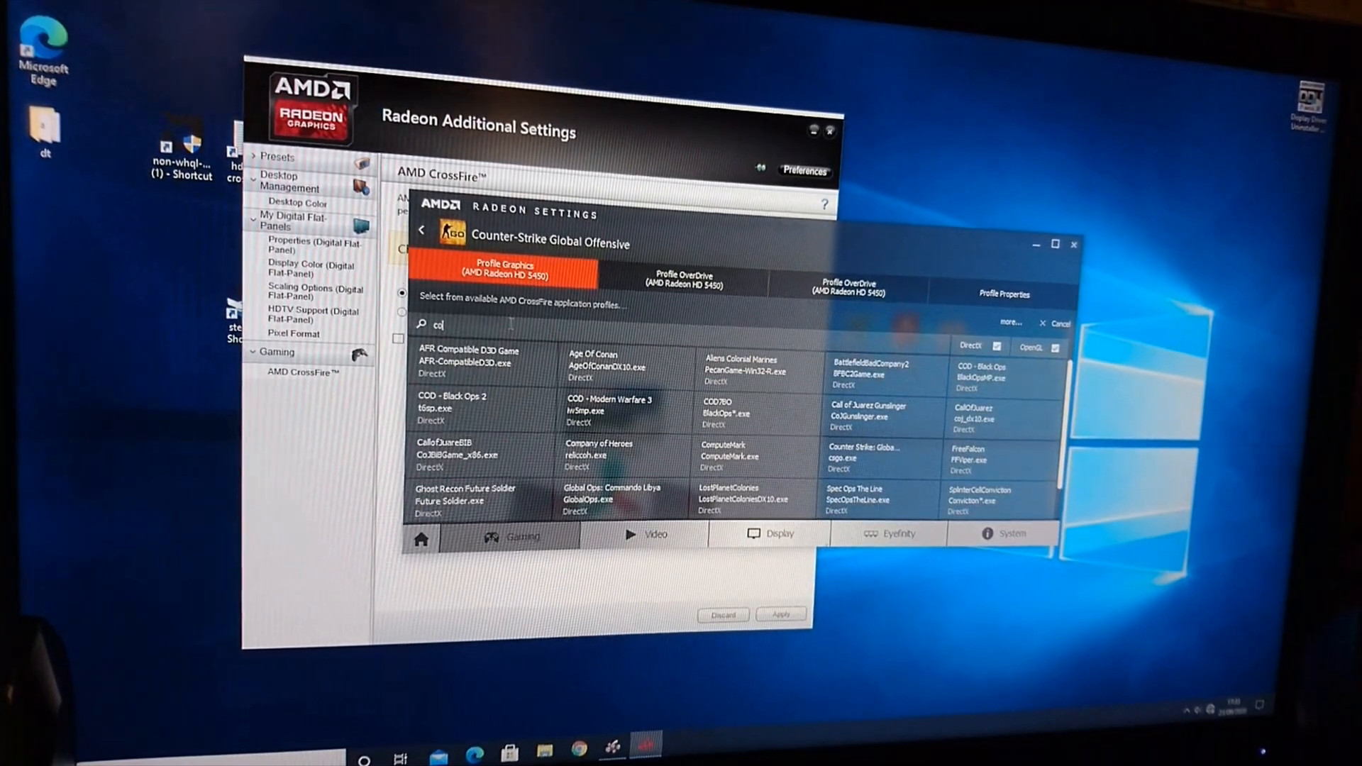
{"action": "type", "text": "ou"}
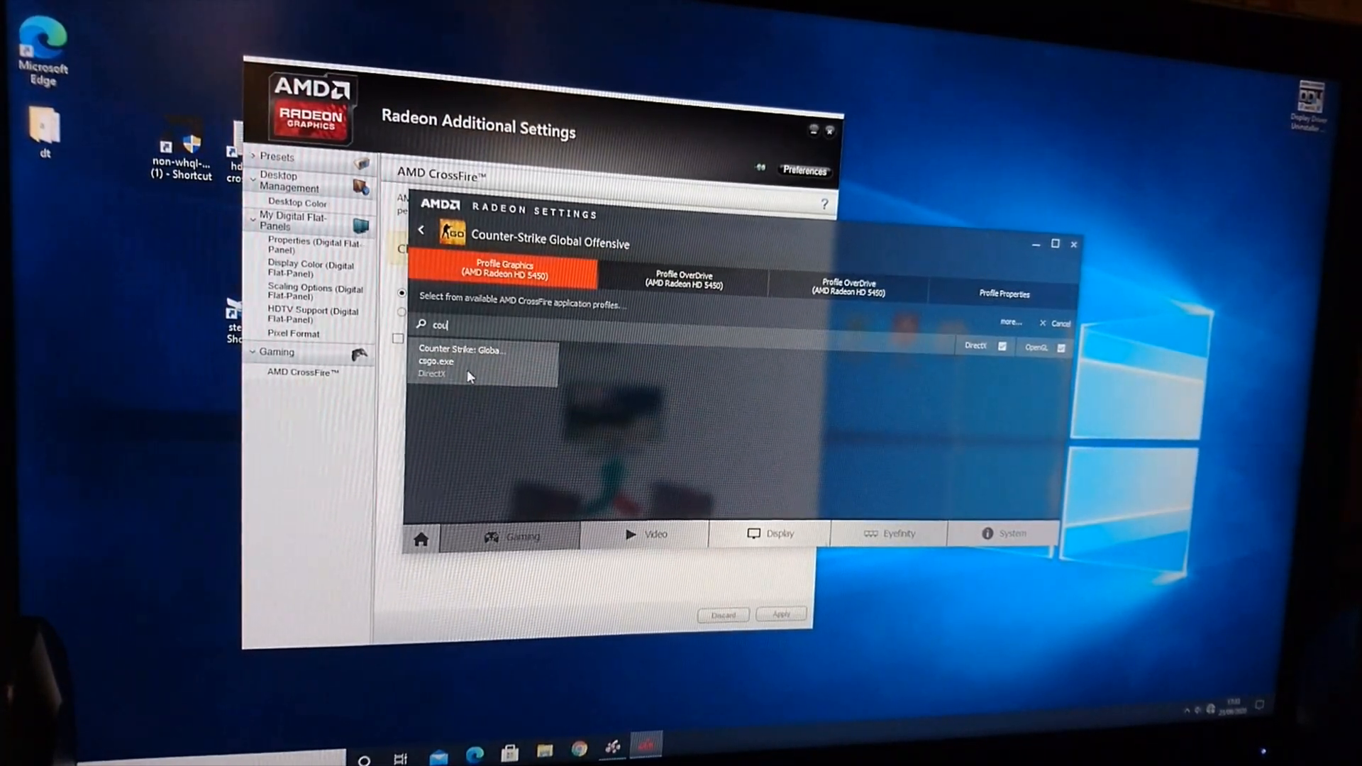
{"action": "left_click", "coordinate": [463, 355]}
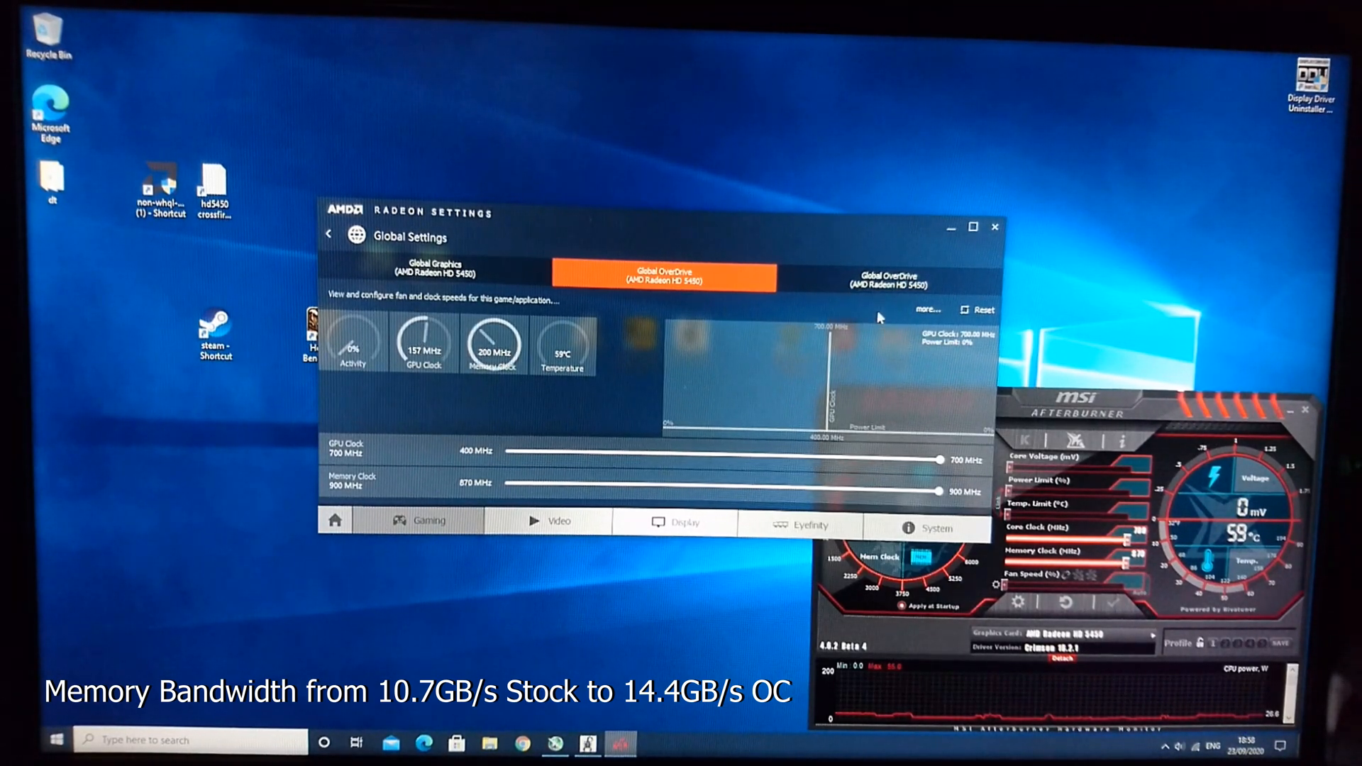
Set Global OverDrive to a 700 MHz GPU clock and 900 MHz memory clock.
{"action": "left_click", "coordinate": [887, 277]}
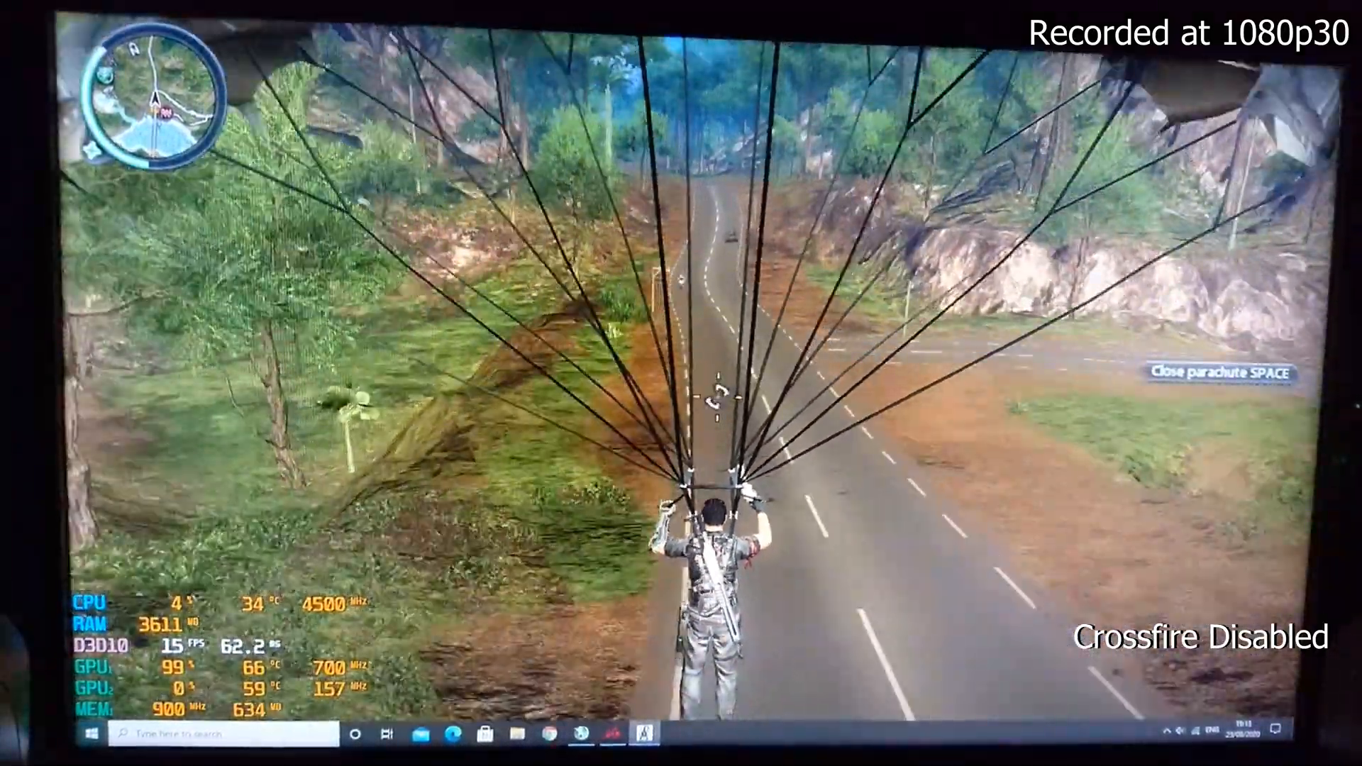
Deploy the parachute during the descent with CrossFire disabled, around 15 FPS.
{"action": "key", "text": "space"}
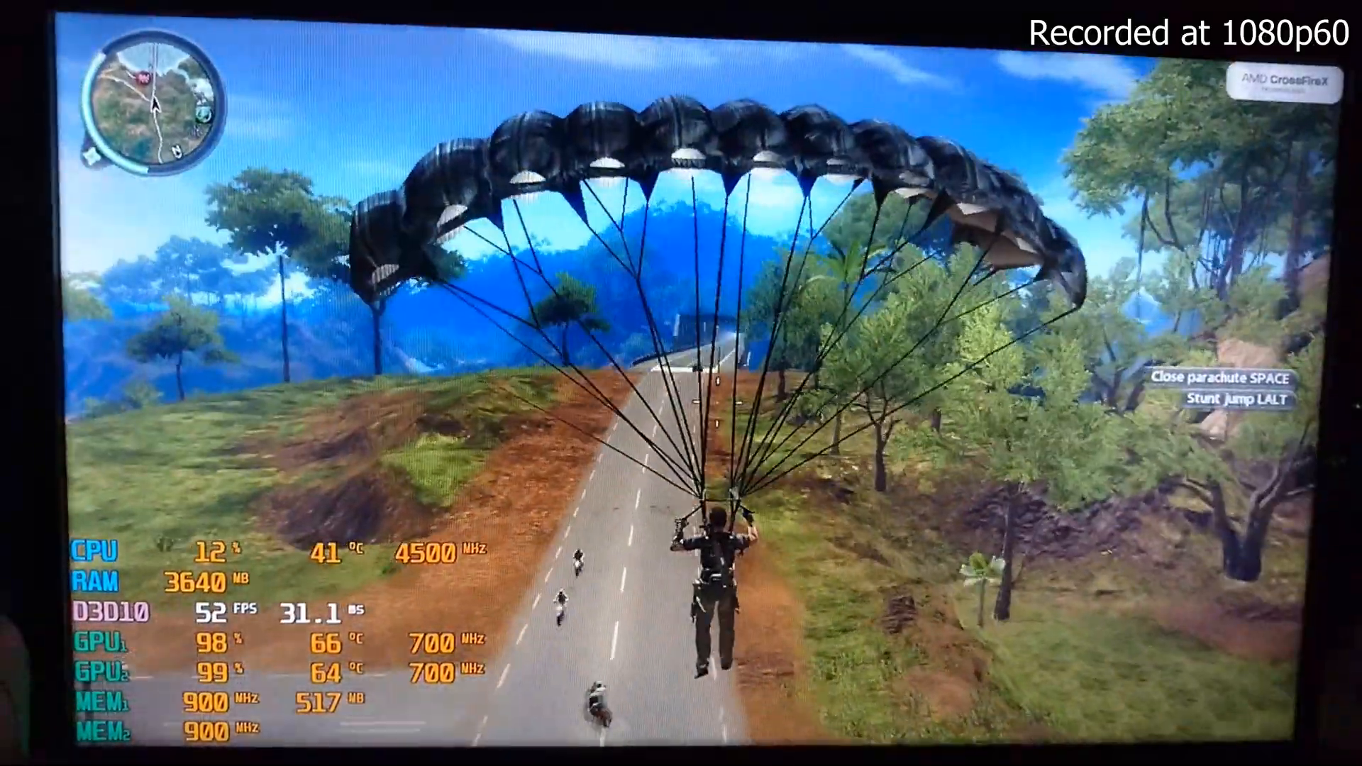
Parachute down the road with CrossFire enabled, both GPUs near 99% at about 52 FPS.
{"action": "key", "text": "space"}
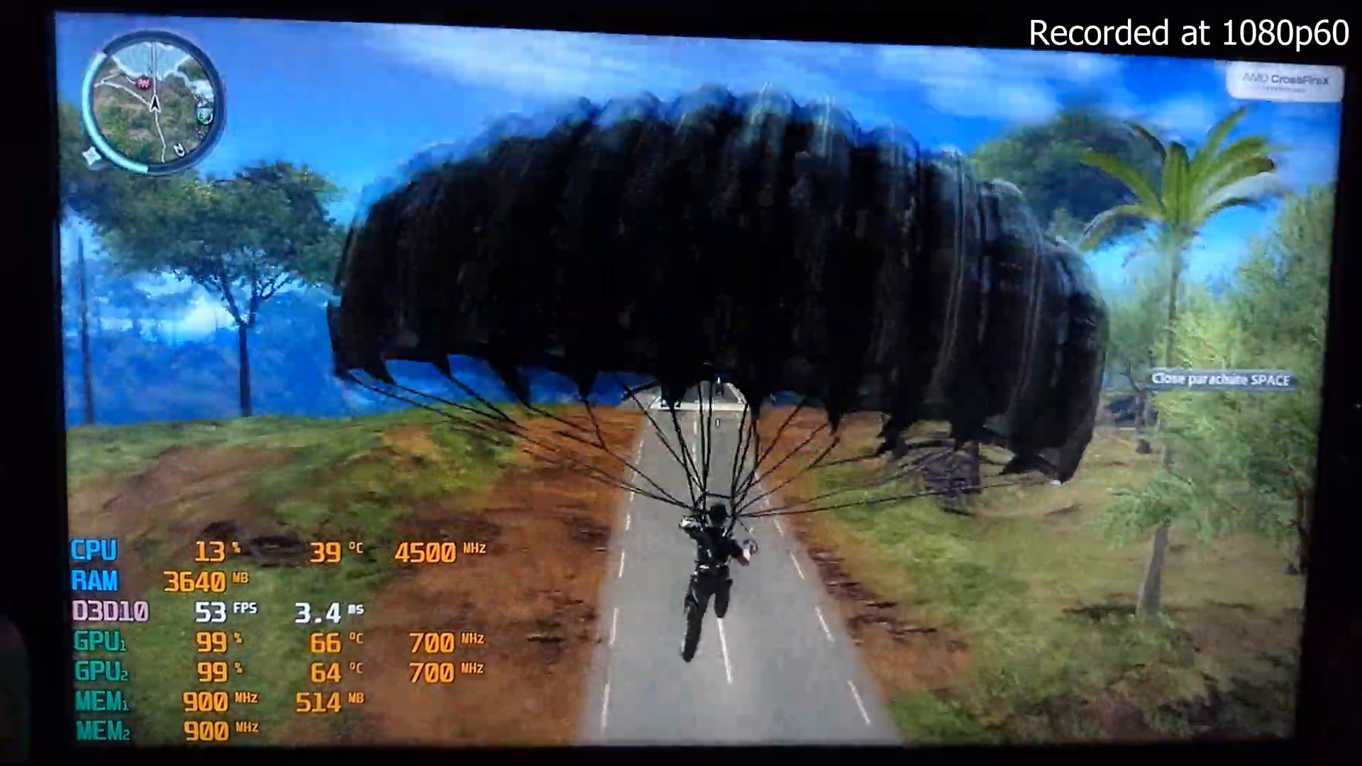
{"action": "key", "text": "space"}
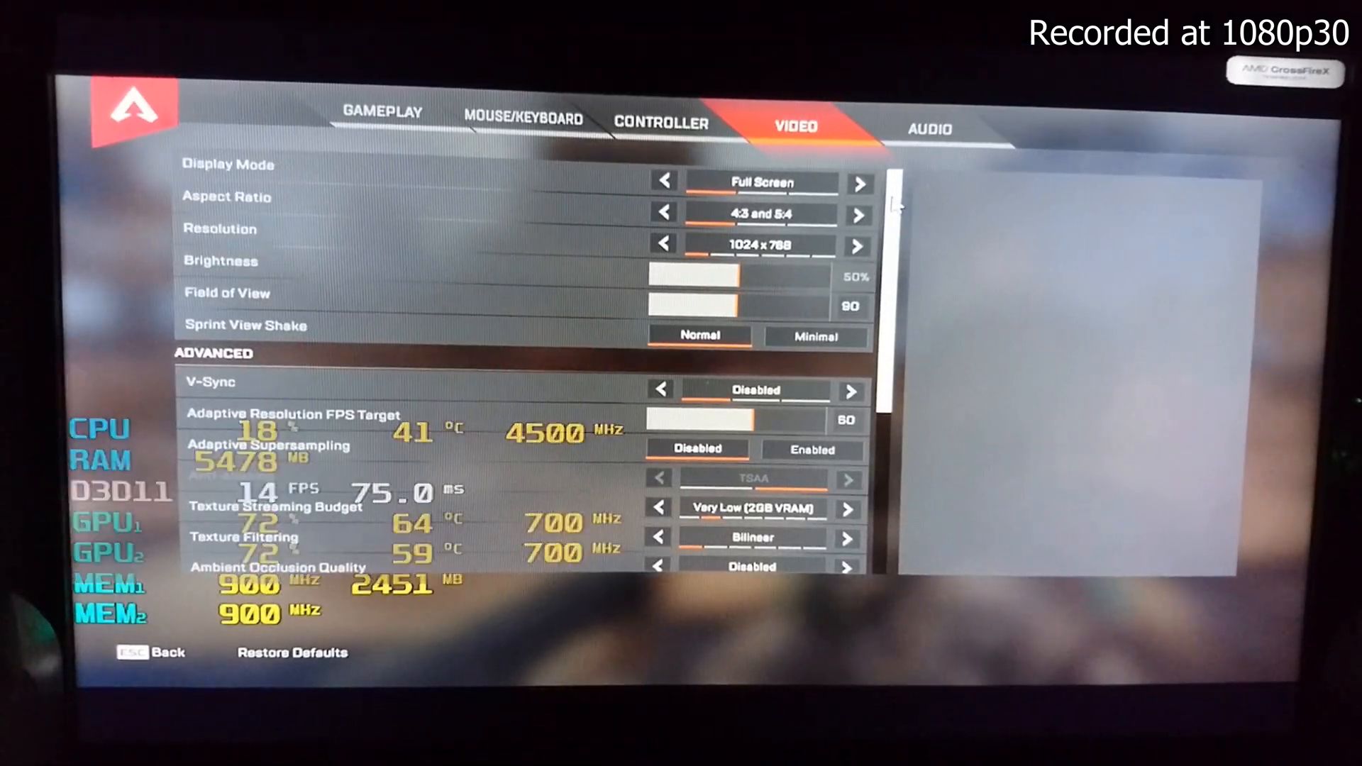
Scroll the Video settings to reach texture budget and filtering options.
{"action": "scroll", "scroll_direction": "down", "scroll_amount": 3}
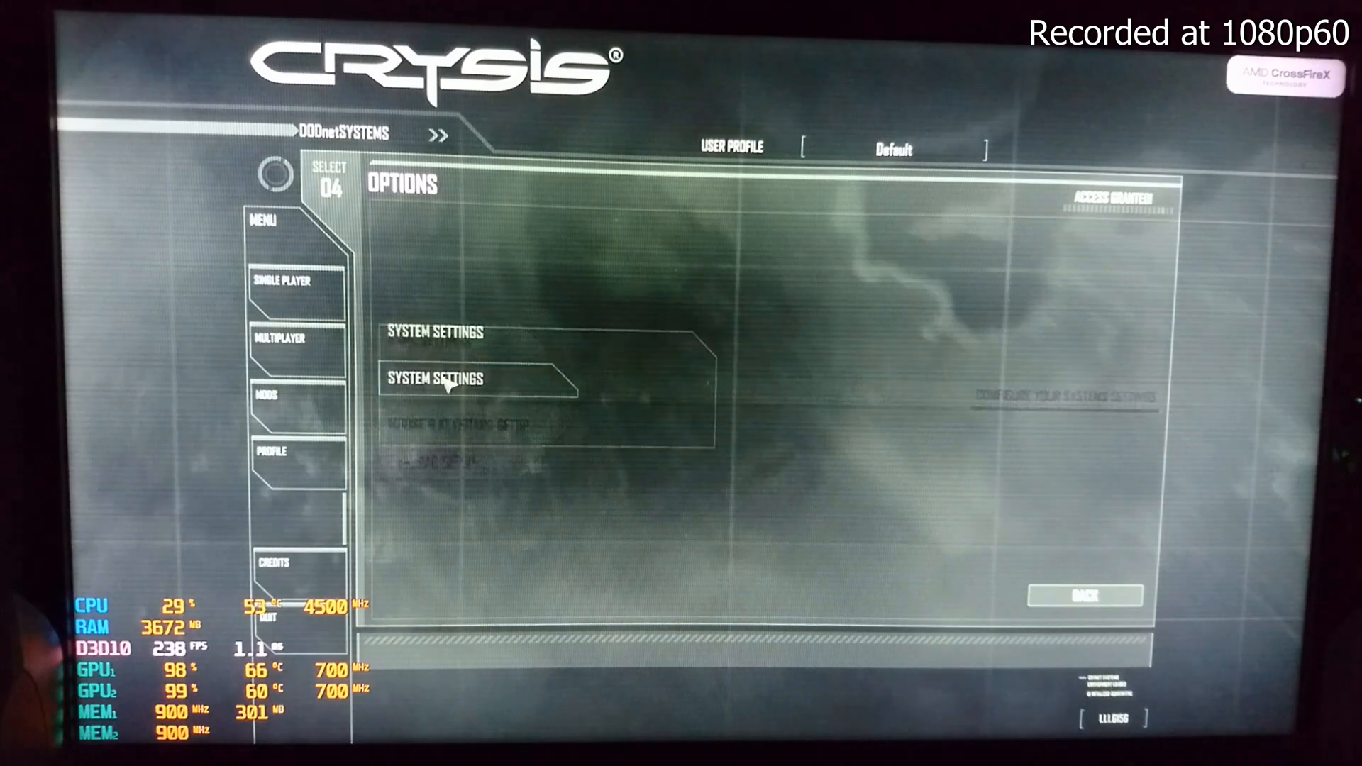
Check the system settings, drive the beach run at 14–16 FPS, then pause into Options.
{"action": "left_click", "coordinate": [435, 378]}
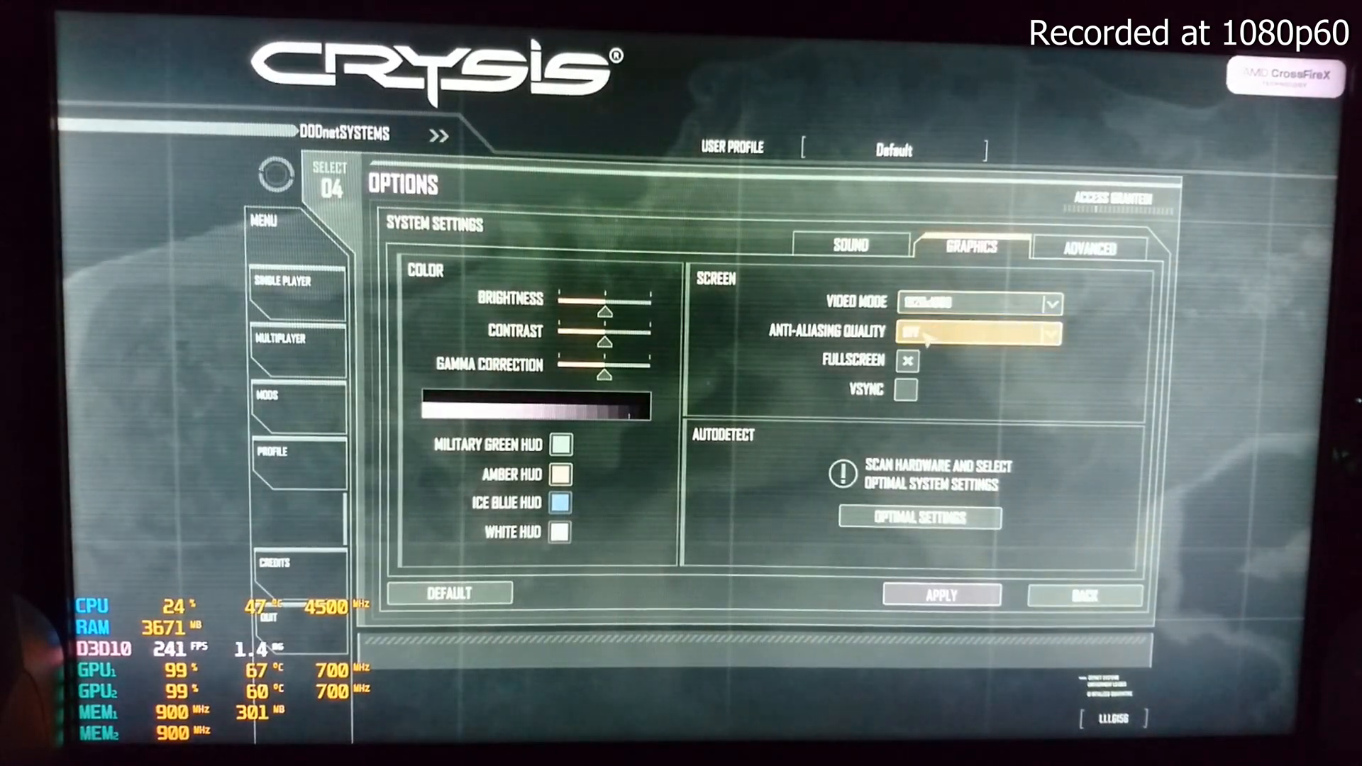
{"action": "left_click", "coordinate": [1093, 248]}
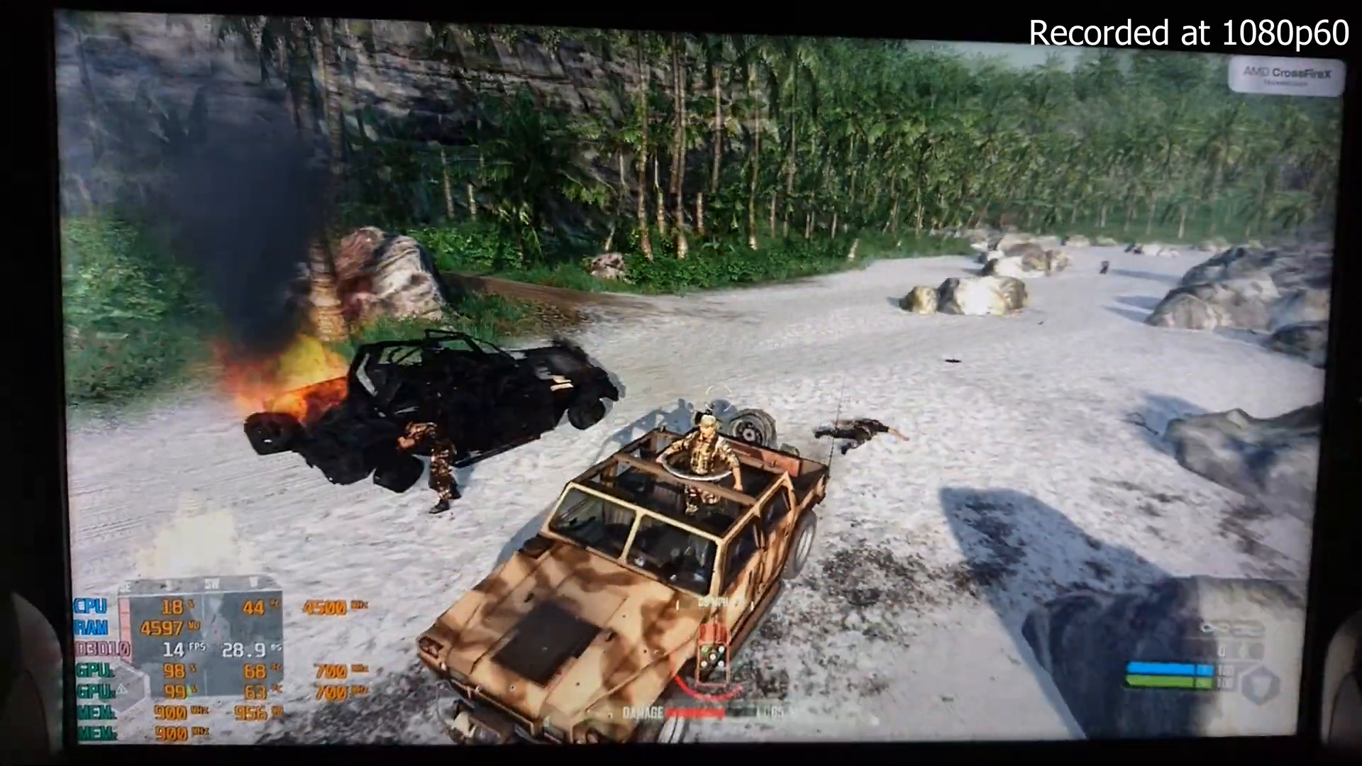
{"action": "key", "text": "Escape"}
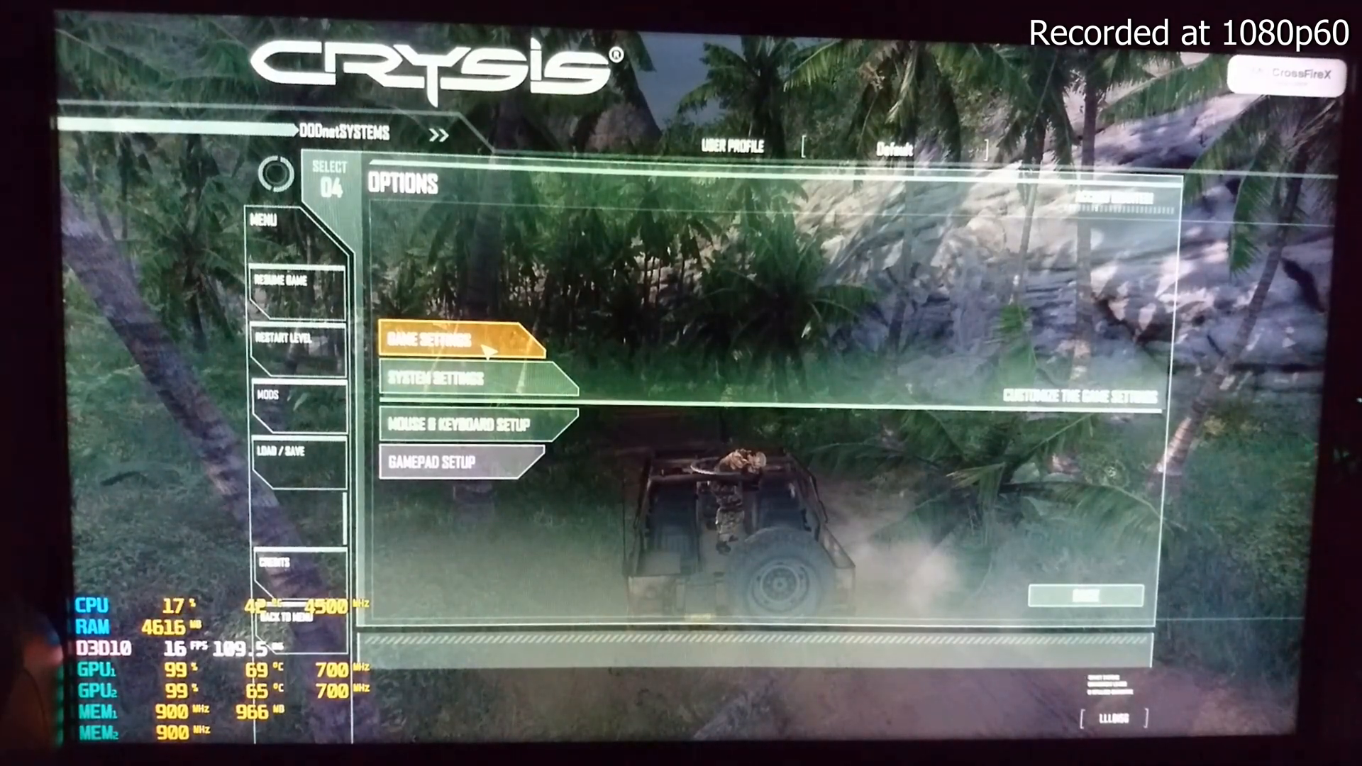
Apply the 1280x720 fullscreen graphics settings and confirm keeping them in the warning dialog.
{"action": "left_click", "coordinate": [431, 377]}
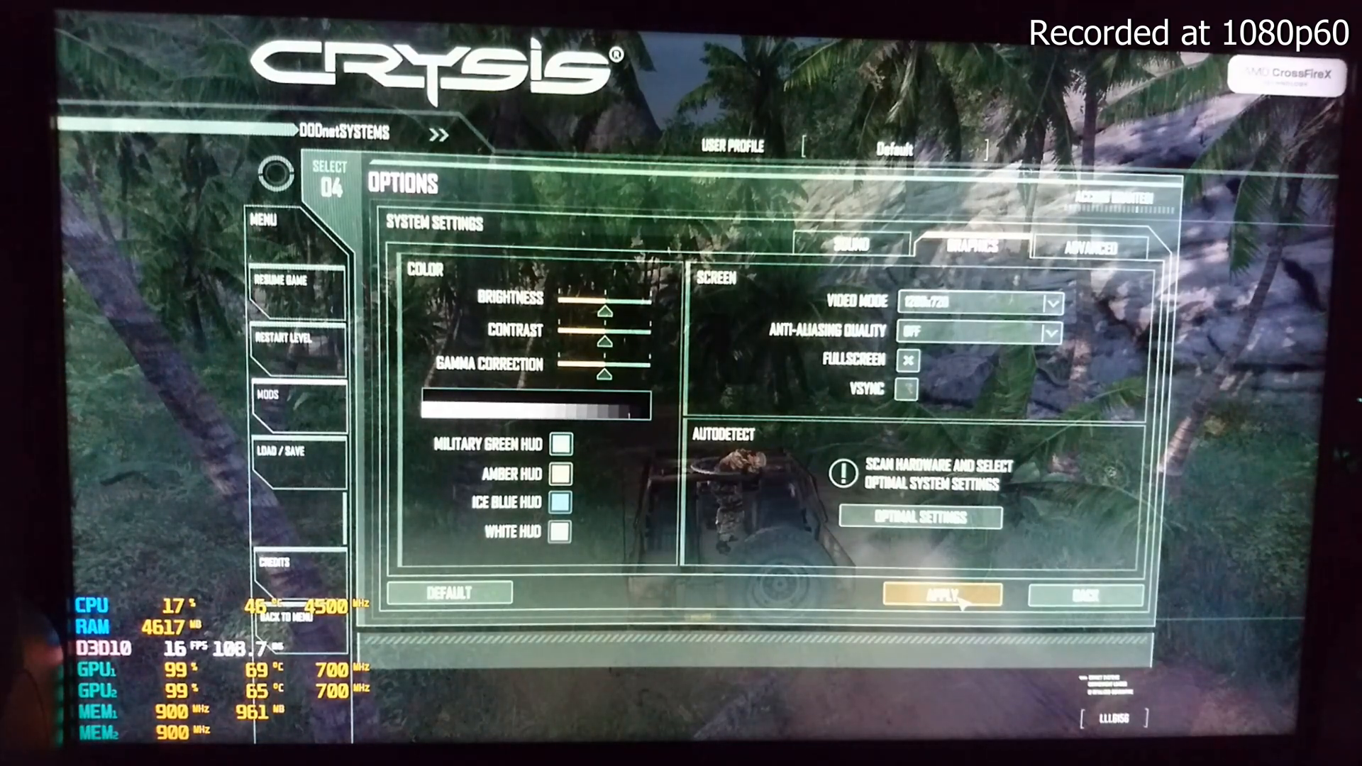
{"action": "left_click", "coordinate": [941, 595]}
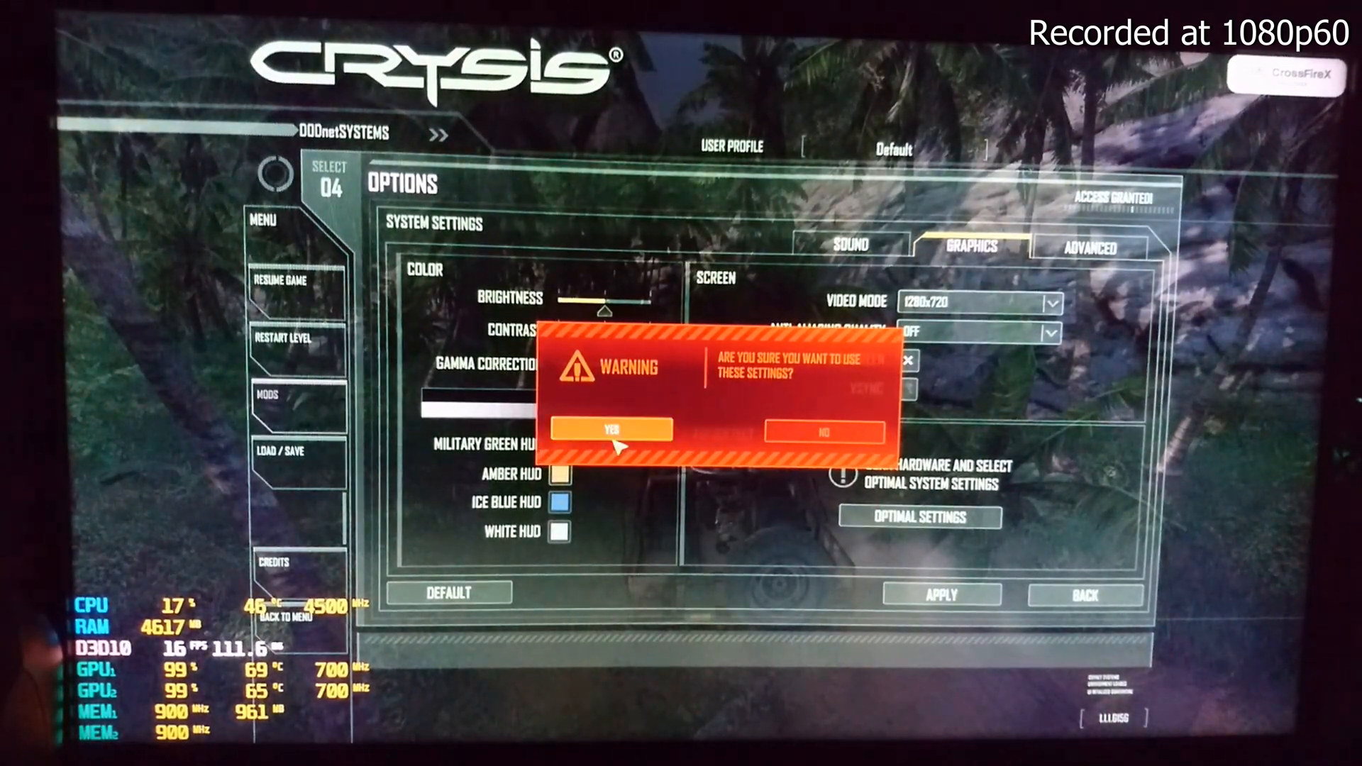
{"action": "left_click", "coordinate": [609, 430]}
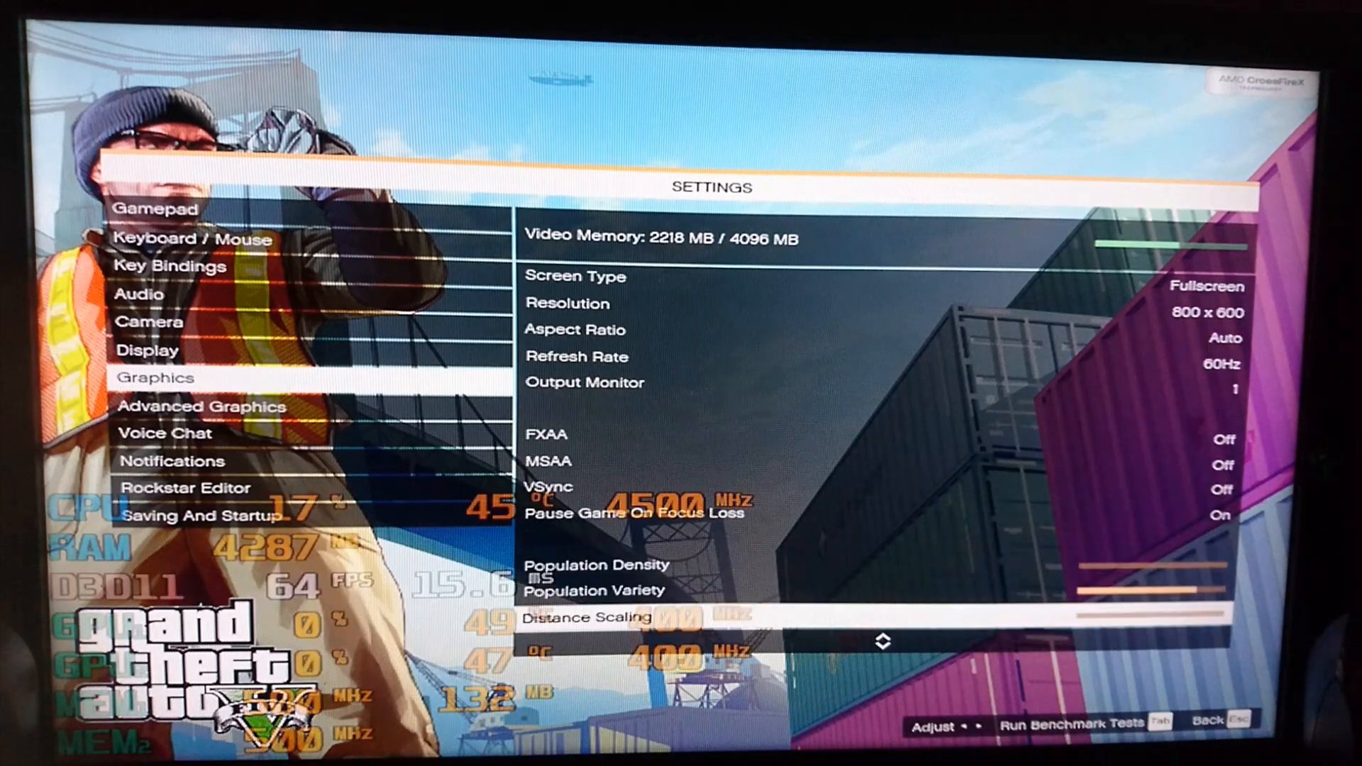
Scroll the Graphics settings to the top to show 800x600 fullscreen and DirectX 11.
{"action": "scroll", "scroll_direction": "up", "scroll_amount": 3}
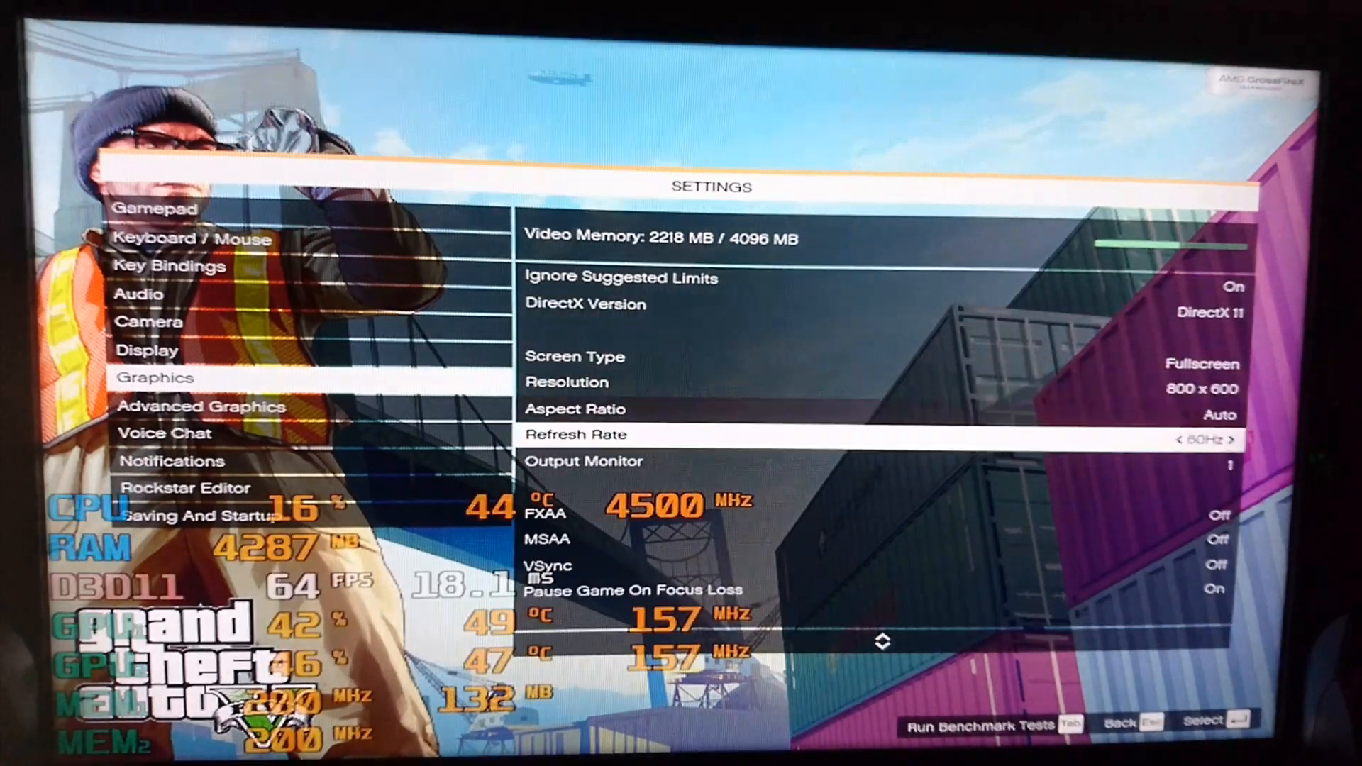